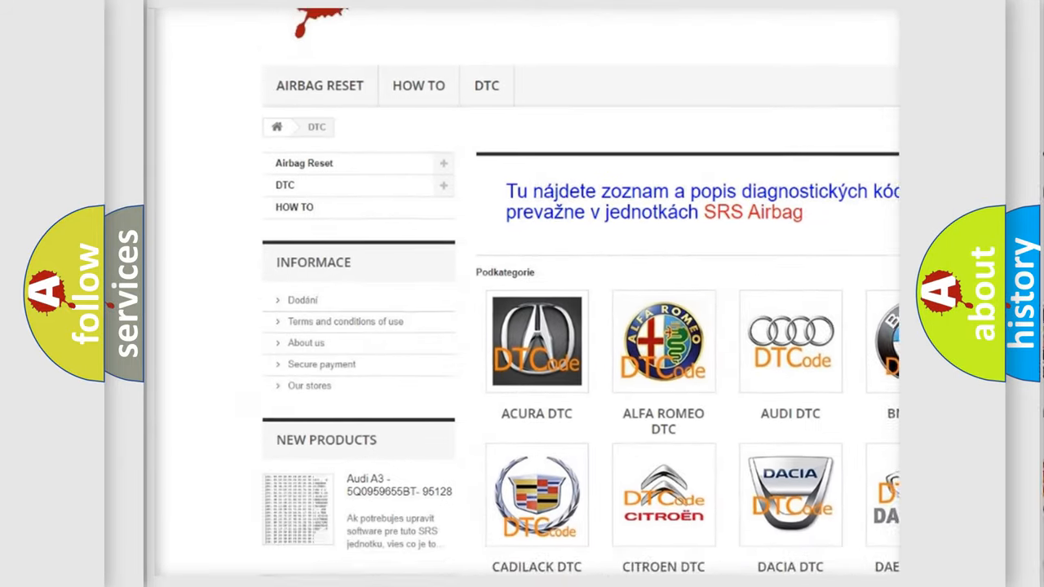
pyautogui.scroll(-3)
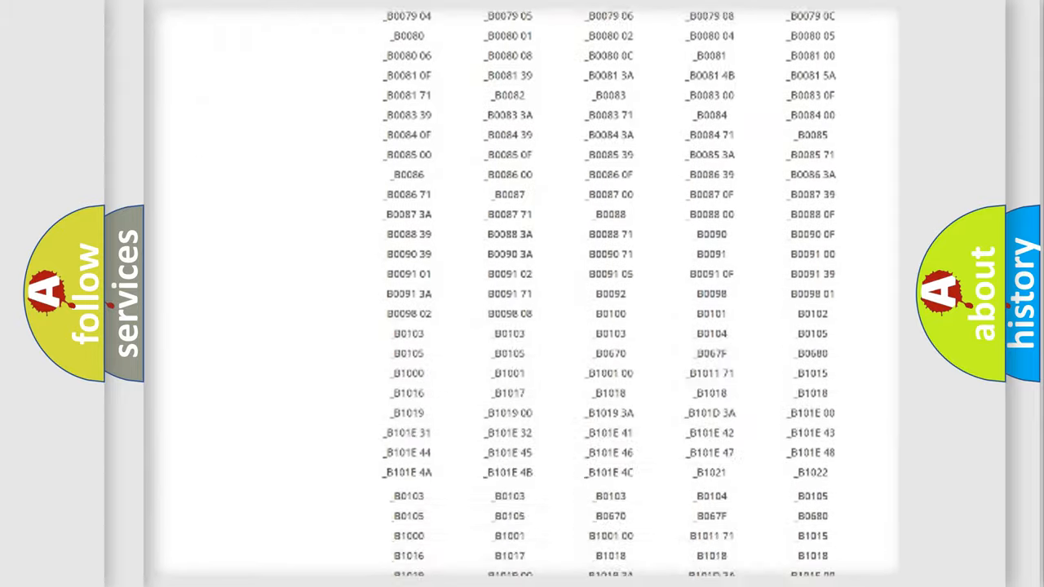
pyautogui.scroll(3)
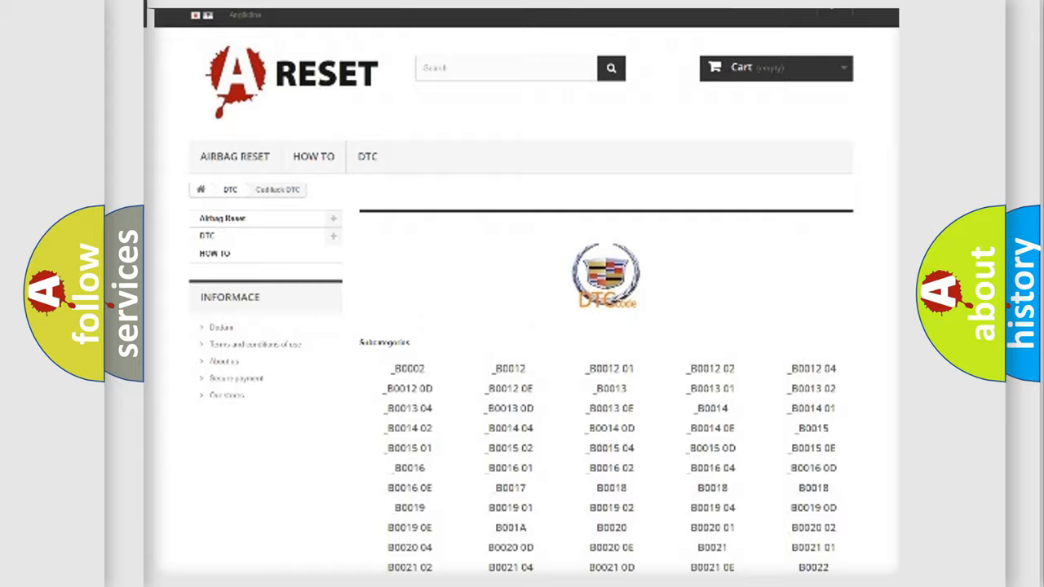